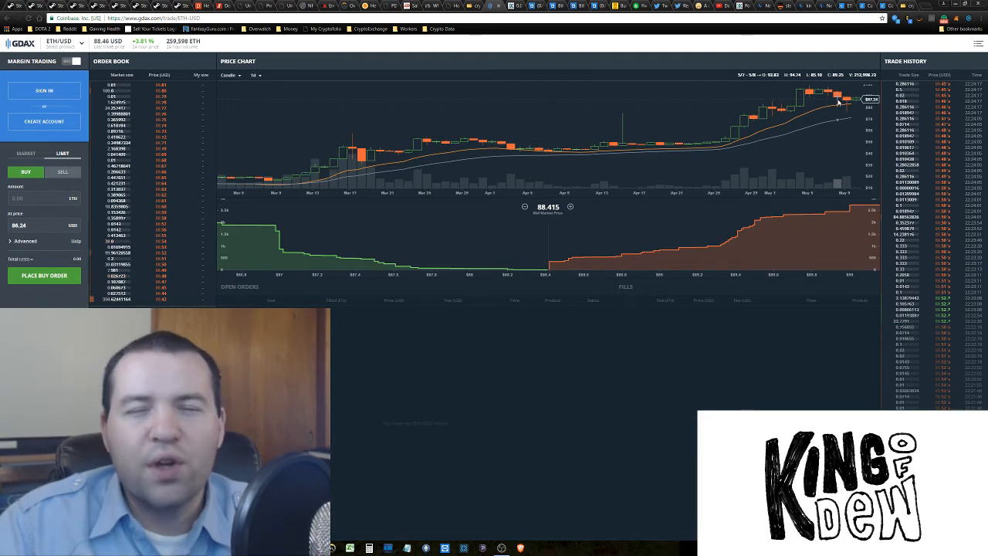
pyautogui.moveTo(817, 146)
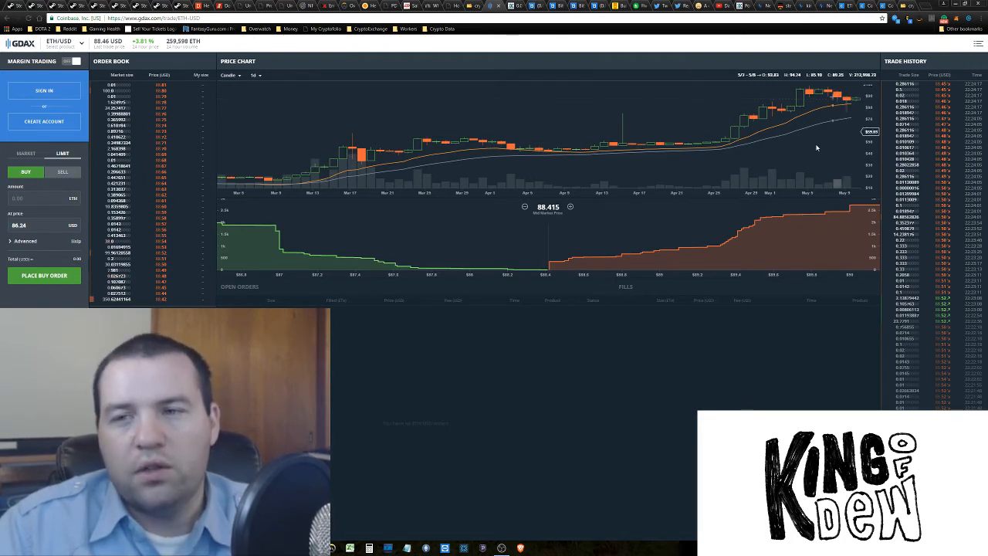